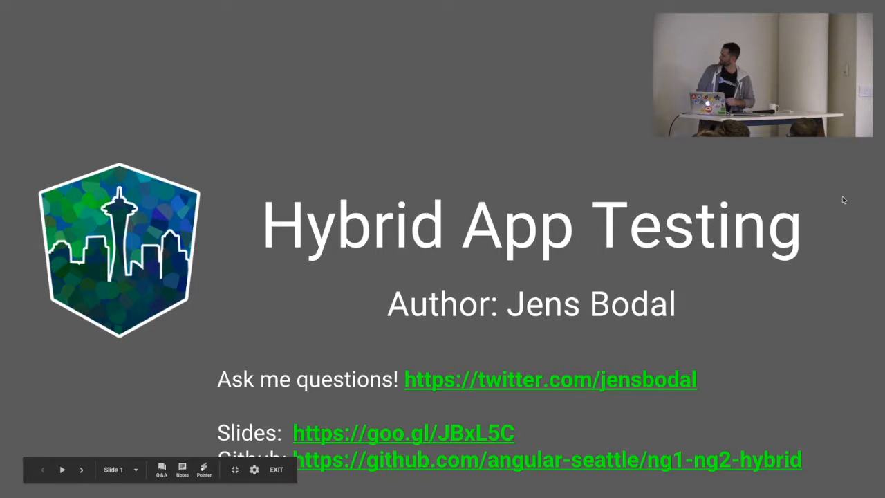
- Advance the deck to the 'Copying from the angular-cli' slide
{"action": "left_click", "coordinate": [81, 469]}
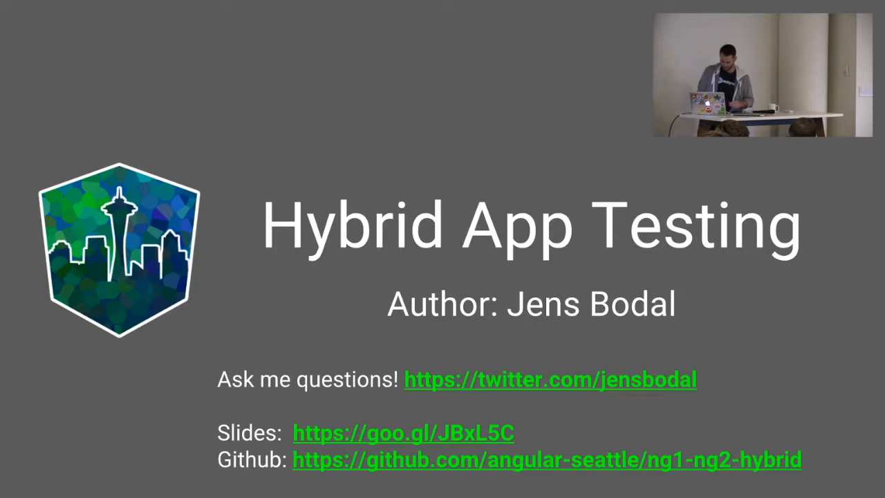
{"action": "key", "text": "Right"}
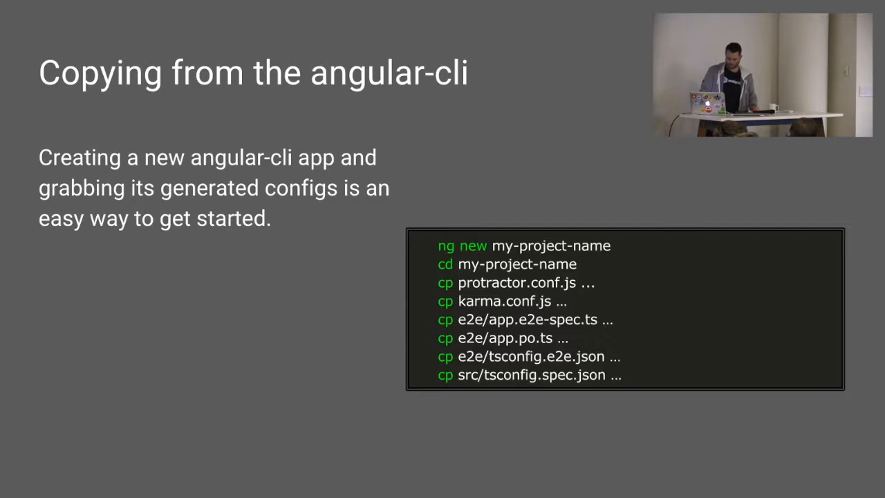
- Advance the deck to the 'Protractor Setup' slide
{"action": "key", "text": "Right"}
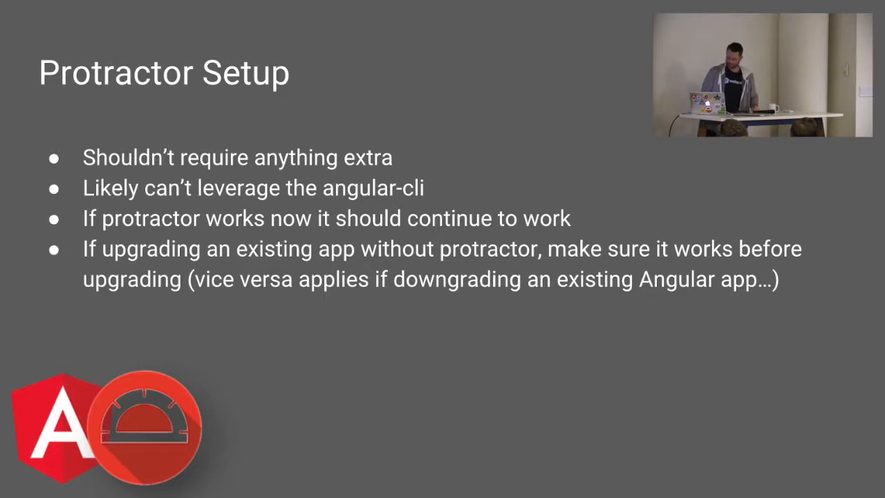
- Advance past the Protractor Setup slide toward the UpgradeAdapter demo app
{"action": "key", "text": "Right"}
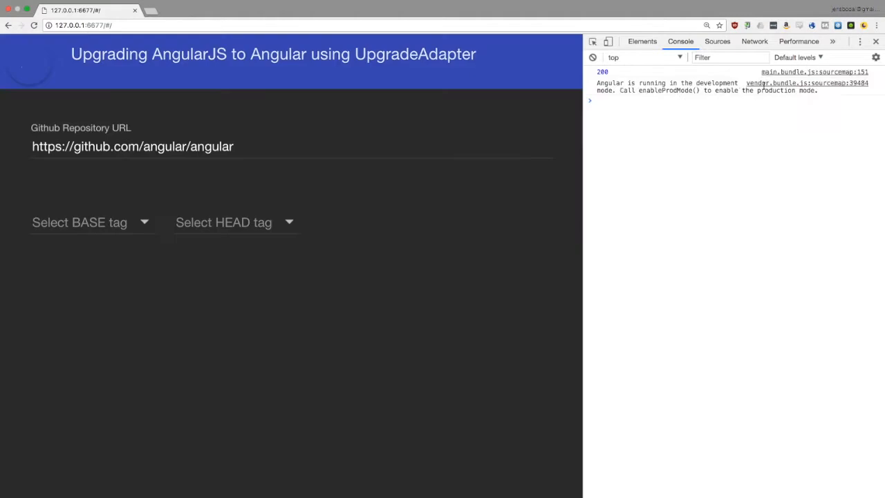
- Open the extra DevTools panels list to trace console errors to source files
{"action": "left_click", "coordinate": [833, 41]}
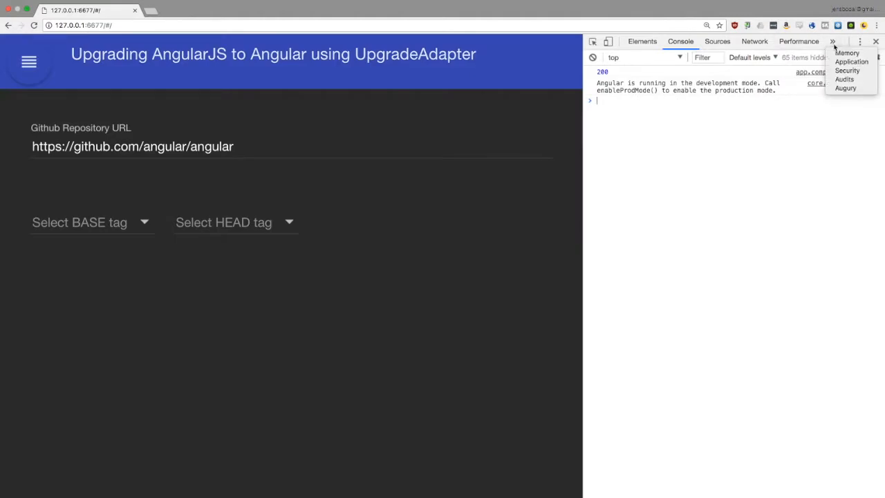
{"action": "mouse_move", "coordinate": [846, 70]}
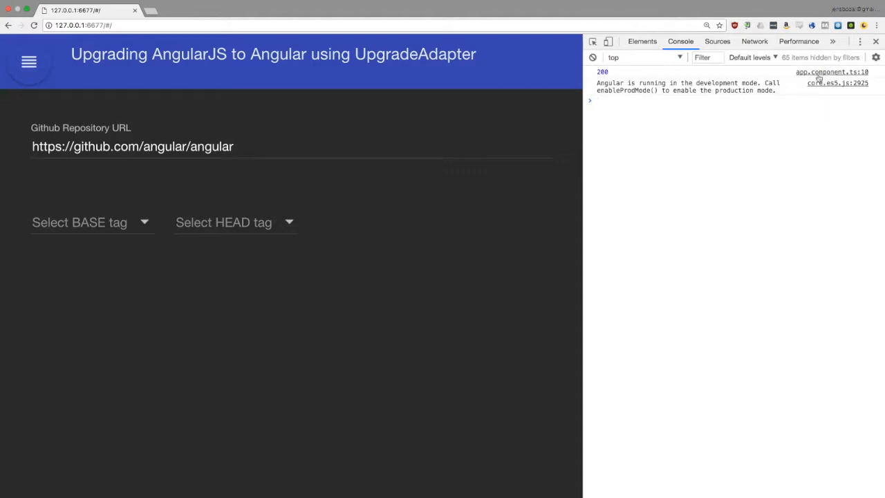
{"action": "left_click", "coordinate": [833, 40]}
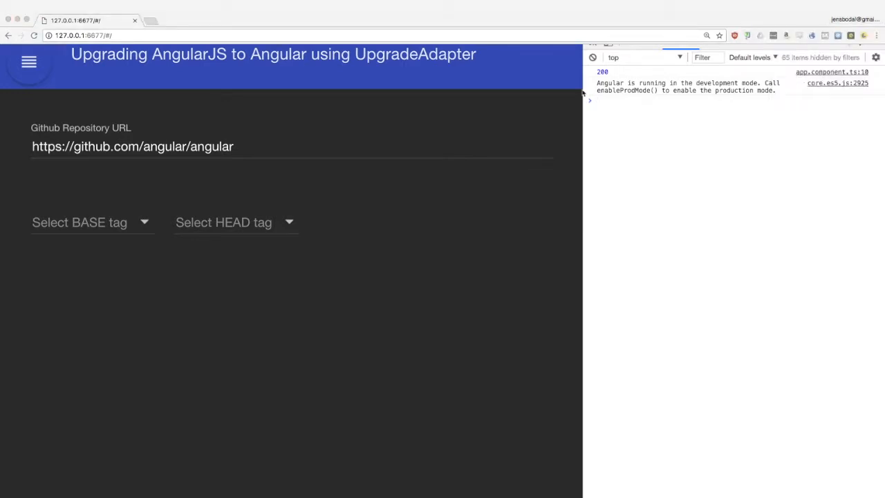
{"action": "mouse_move", "coordinate": [697, 215]}
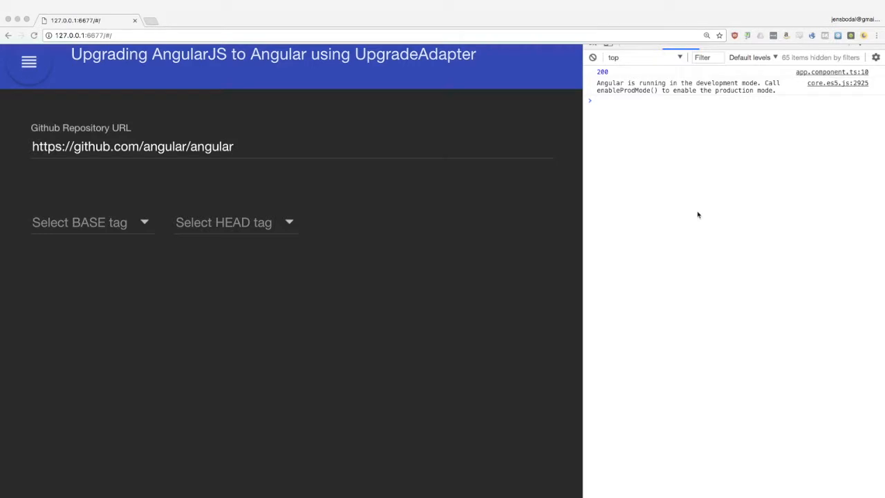
{"action": "mouse_move", "coordinate": [666, 198]}
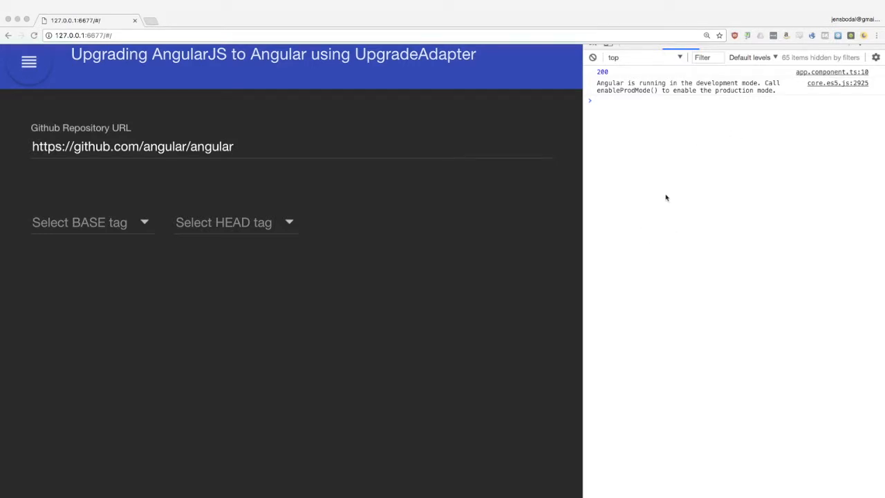
{"action": "mouse_move", "coordinate": [514, 265]}
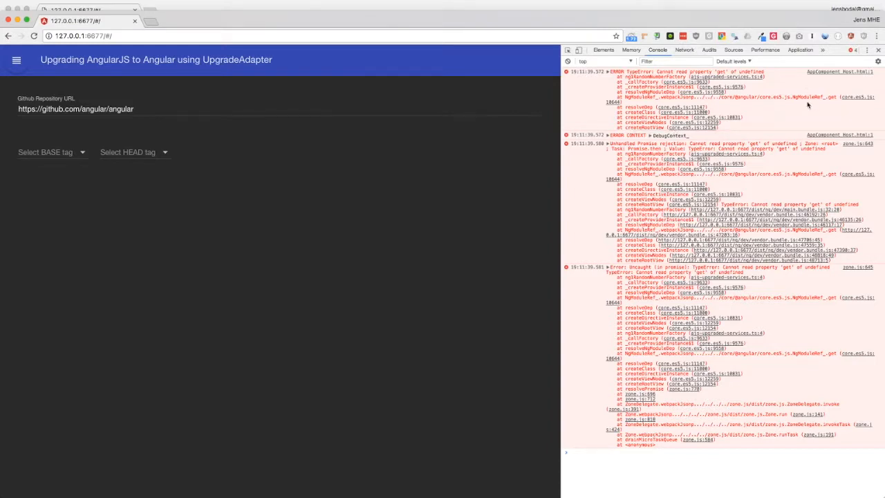
{"action": "mouse_move", "coordinate": [817, 120]}
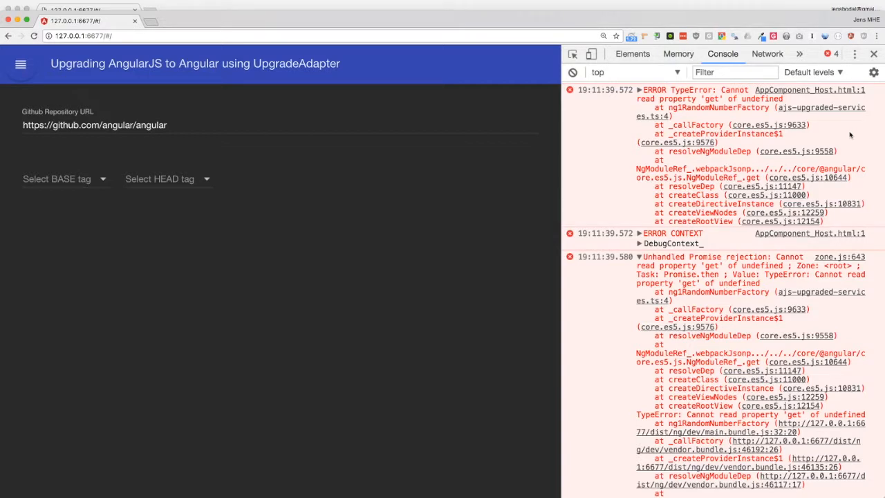
{"action": "mouse_move", "coordinate": [588, 336]}
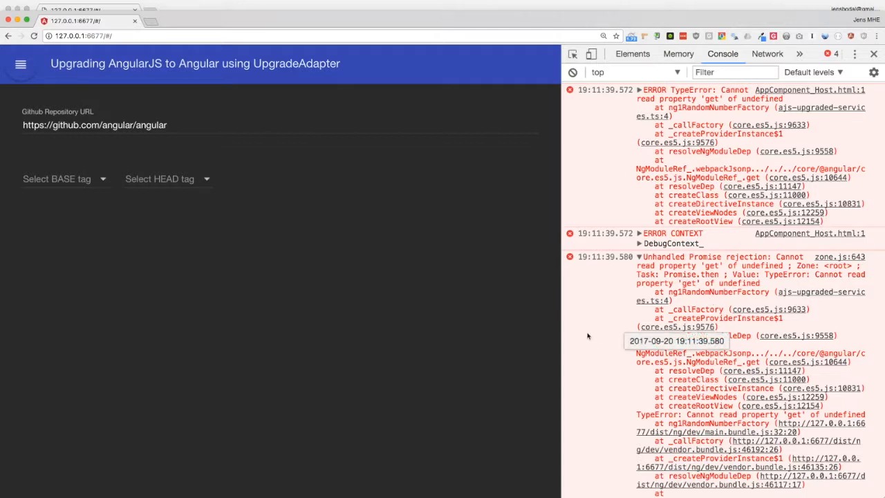
{"action": "mouse_move", "coordinate": [511, 309]}
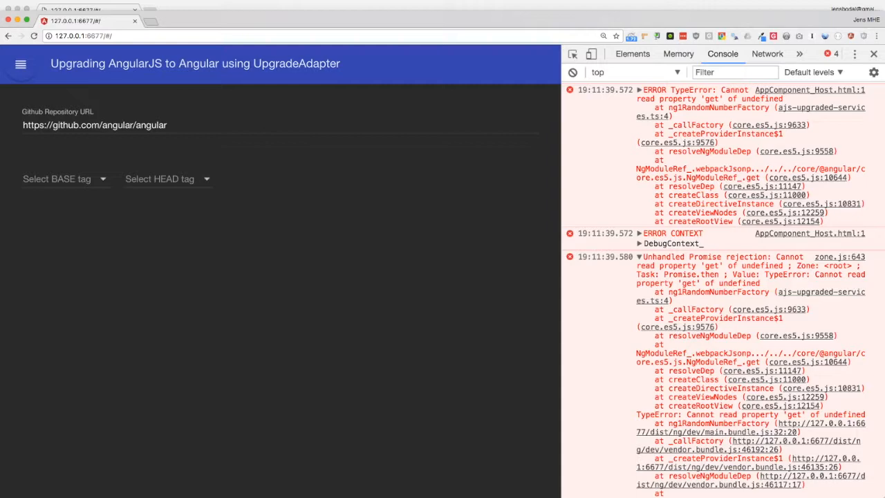
{"action": "mouse_move", "coordinate": [477, 230]}
{"action": "type", "text": "127"}
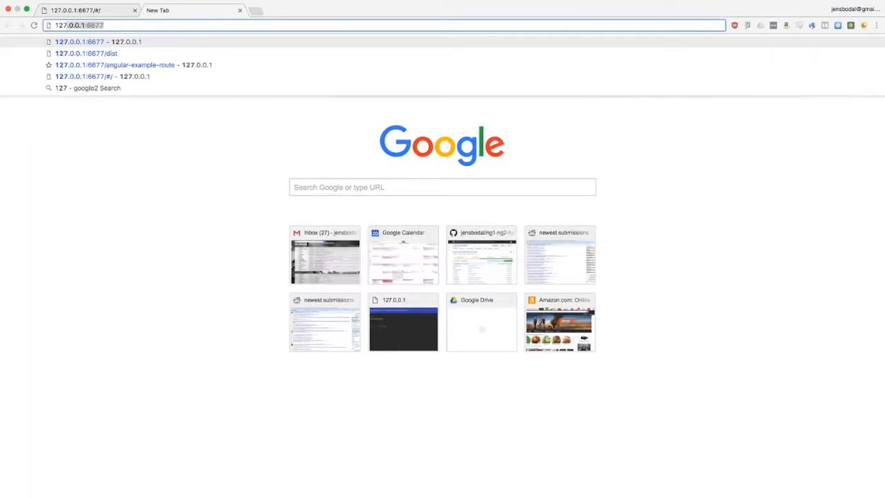
- Load 127.0.0.1:6677/coverage/ to show the code coverage report
{"action": "type", "text": "/t"}
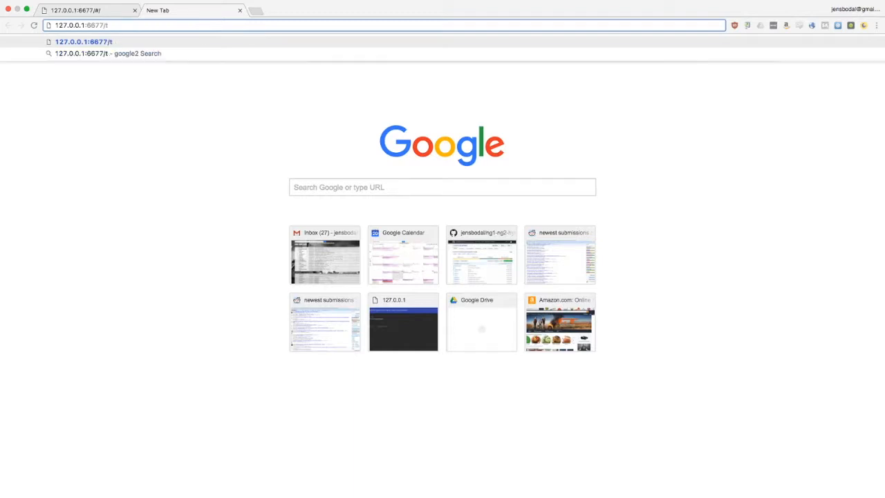
{"action": "key", "text": "backspace"}
{"action": "type", "text": "coverage/"}
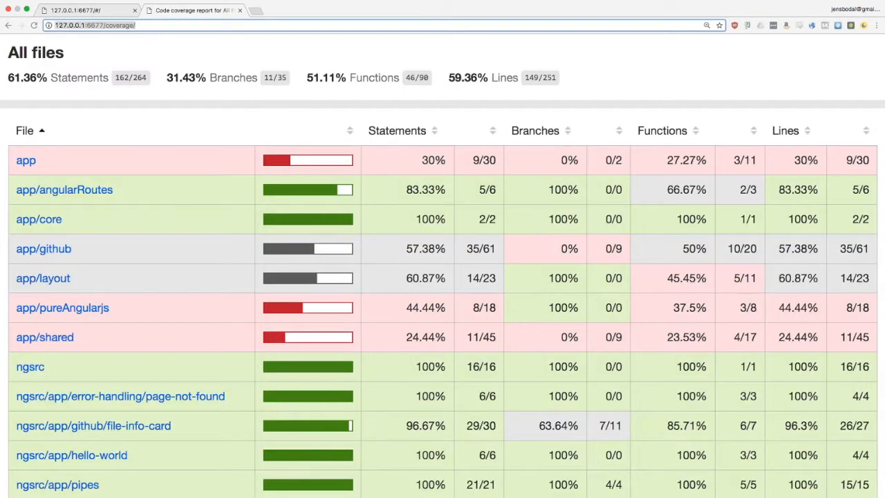
{"action": "mouse_move", "coordinate": [622, 413]}
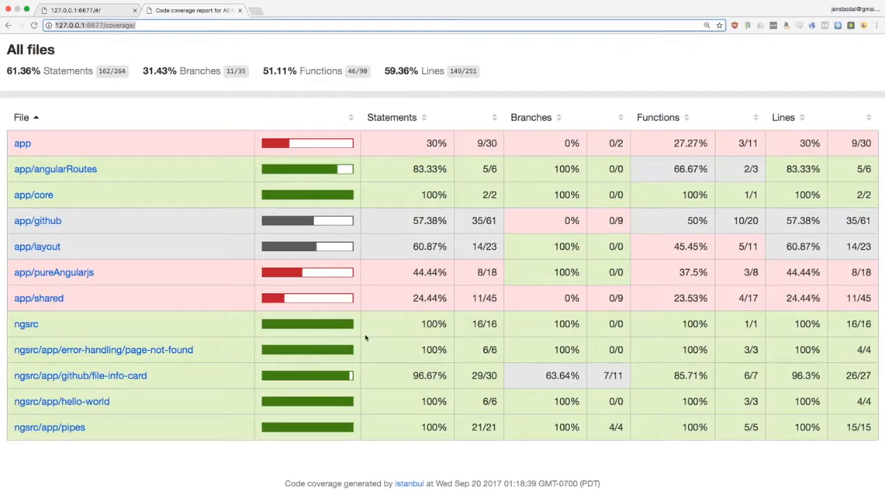
{"action": "mouse_move", "coordinate": [147, 333]}
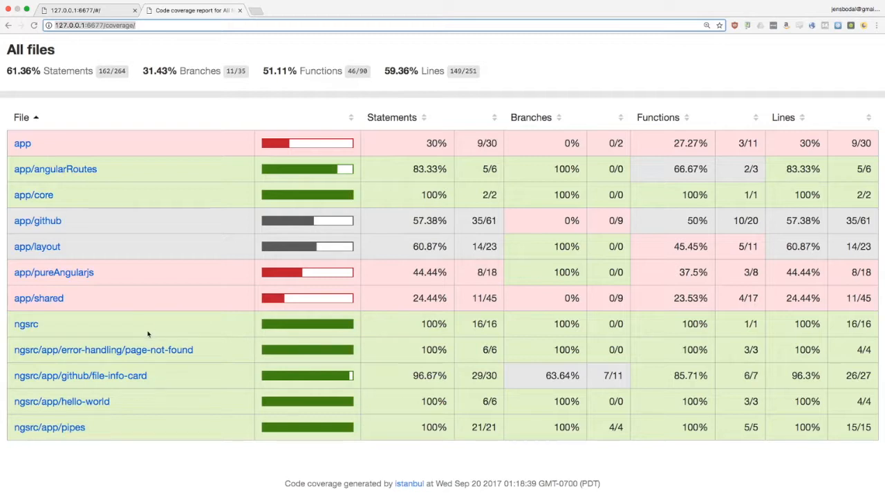
{"action": "mouse_move", "coordinate": [143, 153]}
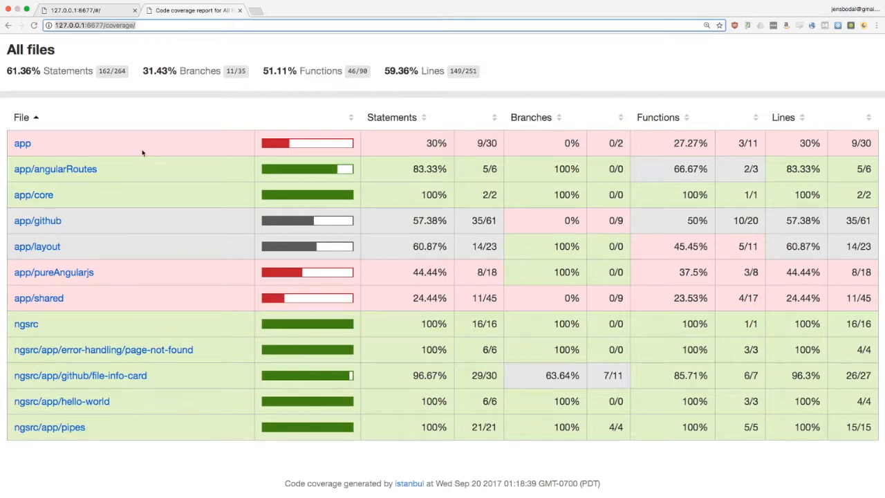
{"action": "mouse_move", "coordinate": [167, 326]}
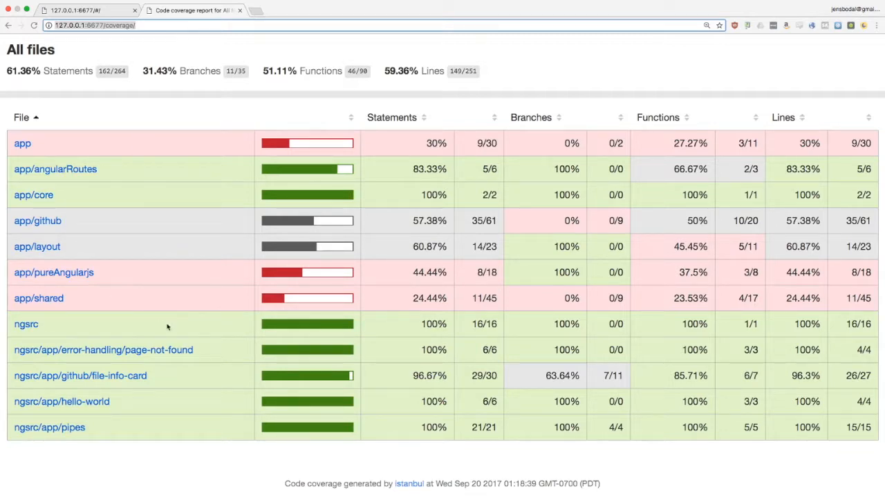
{"action": "mouse_move", "coordinate": [204, 370]}
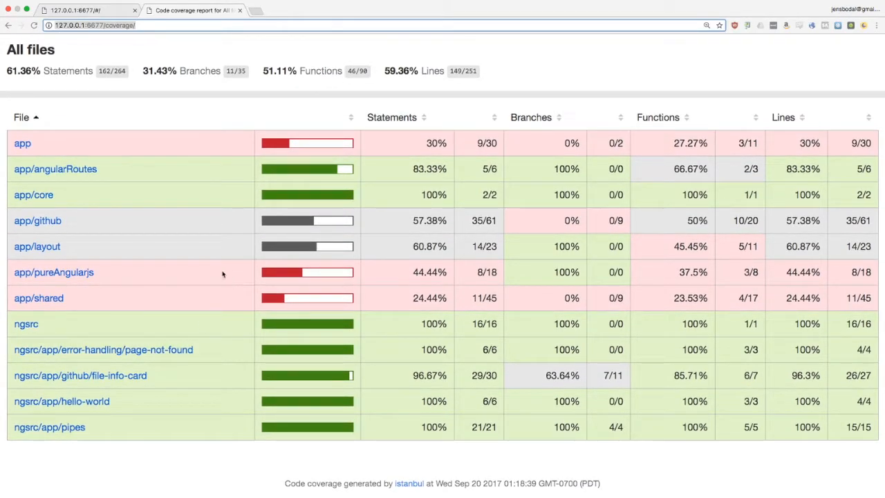
{"action": "mouse_move", "coordinate": [211, 272]}
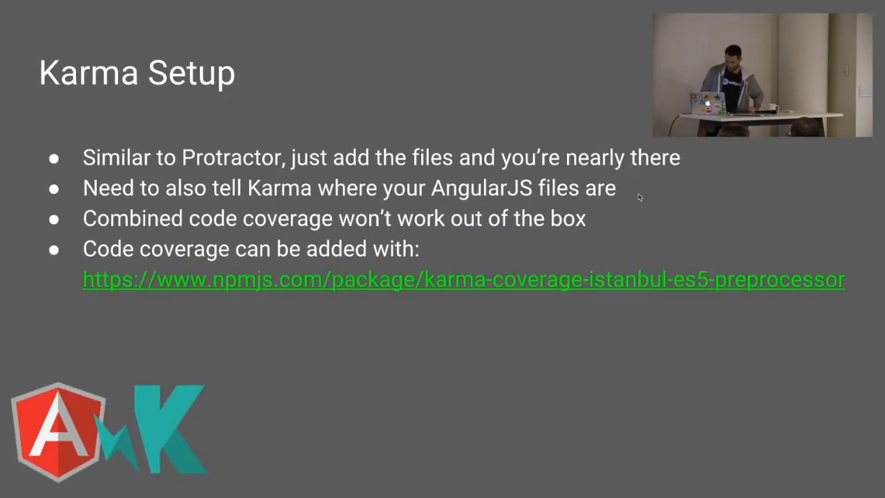
- Show the karma-coverage-istanbul-es5-preprocessor config slide
{"action": "key", "text": "Right"}
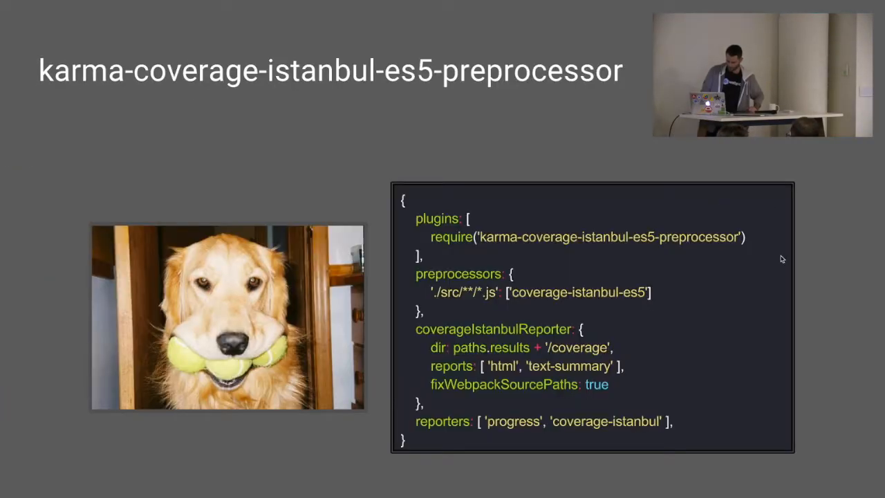
{"action": "mouse_move", "coordinate": [751, 274]}
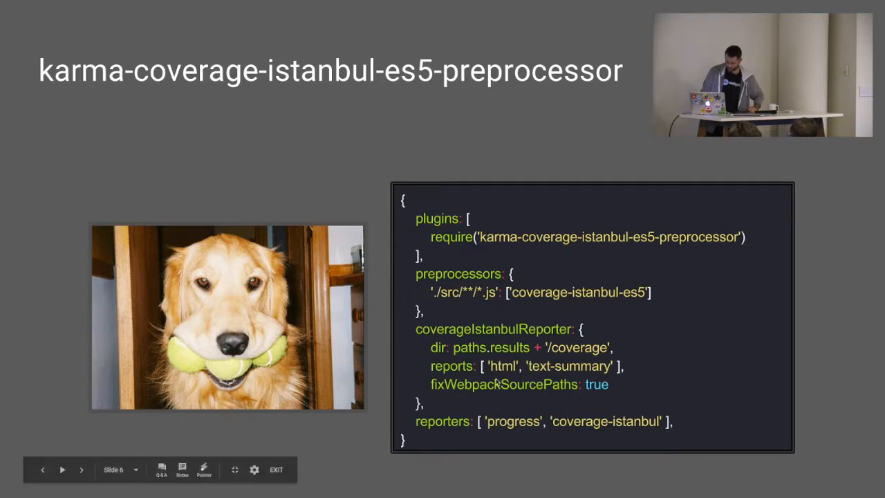
{"action": "mouse_move", "coordinate": [436, 298]}
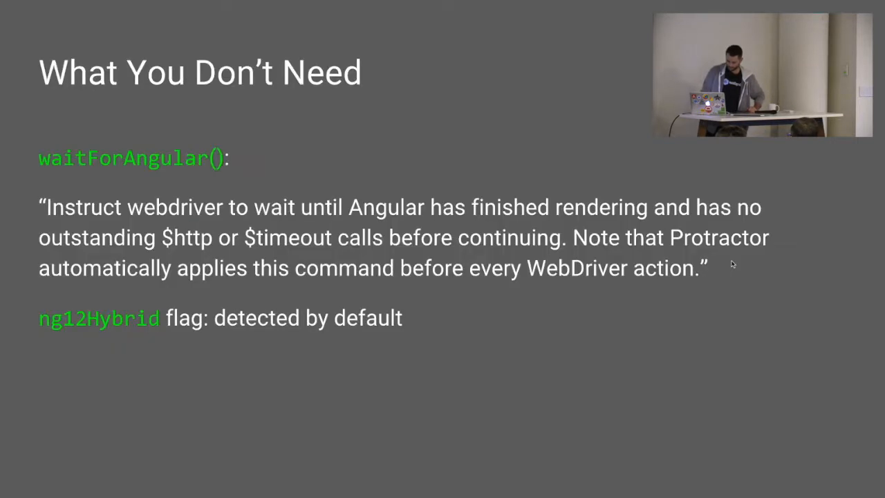
{"action": "mouse_move", "coordinate": [683, 313]}
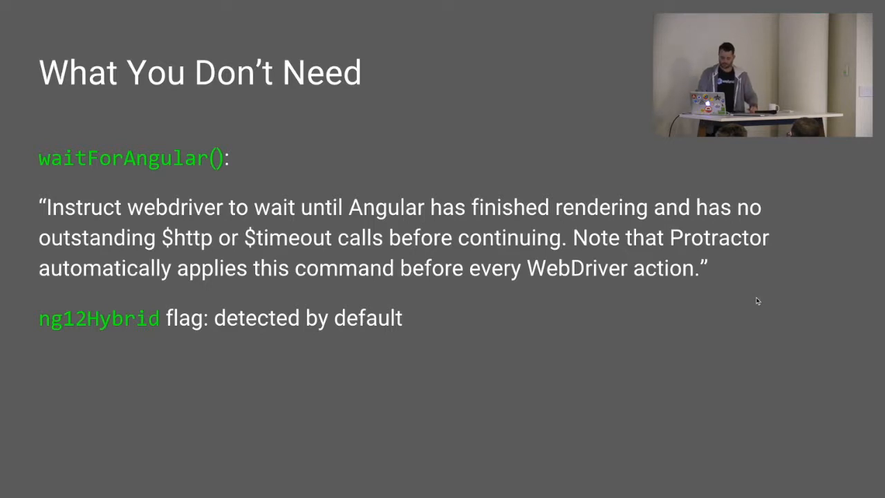
- Advance from 'What You Don't Need' to the 'Angular and AngularJS side-by-side' slide
{"action": "key", "text": "Right"}
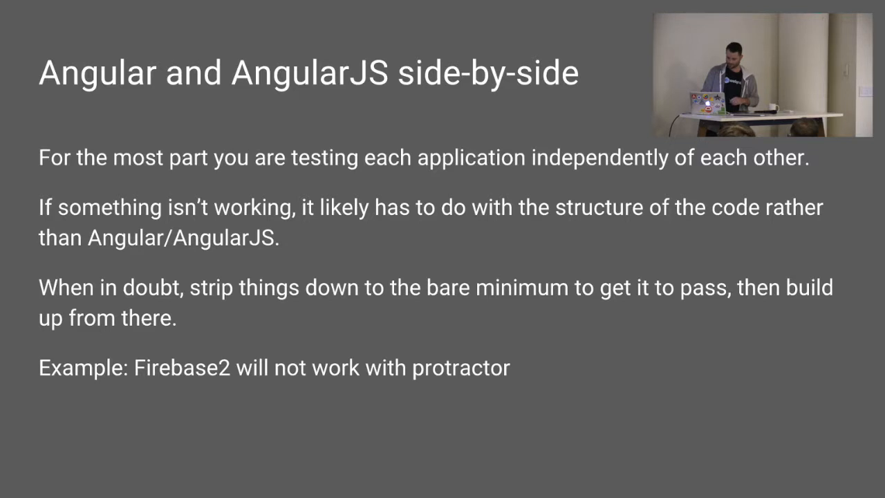
- Advance to the 'Tips' slide on false positives, Batarang and Protractor polling
{"action": "key", "text": "Right"}
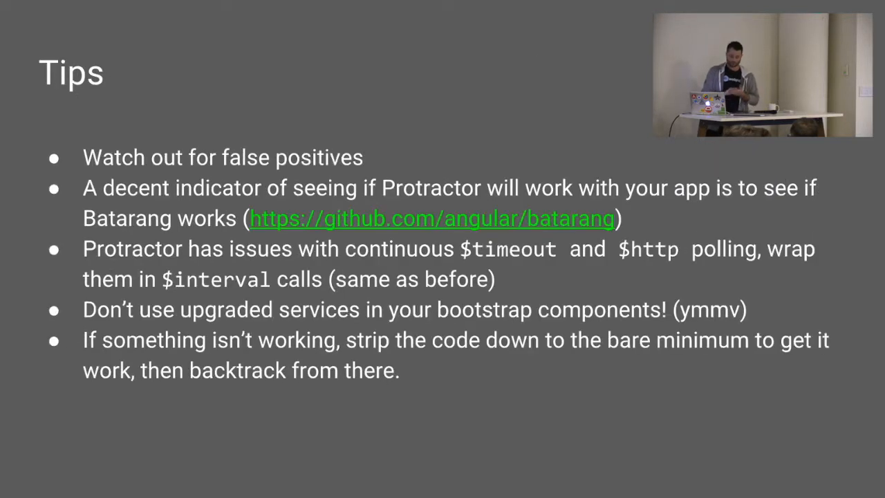